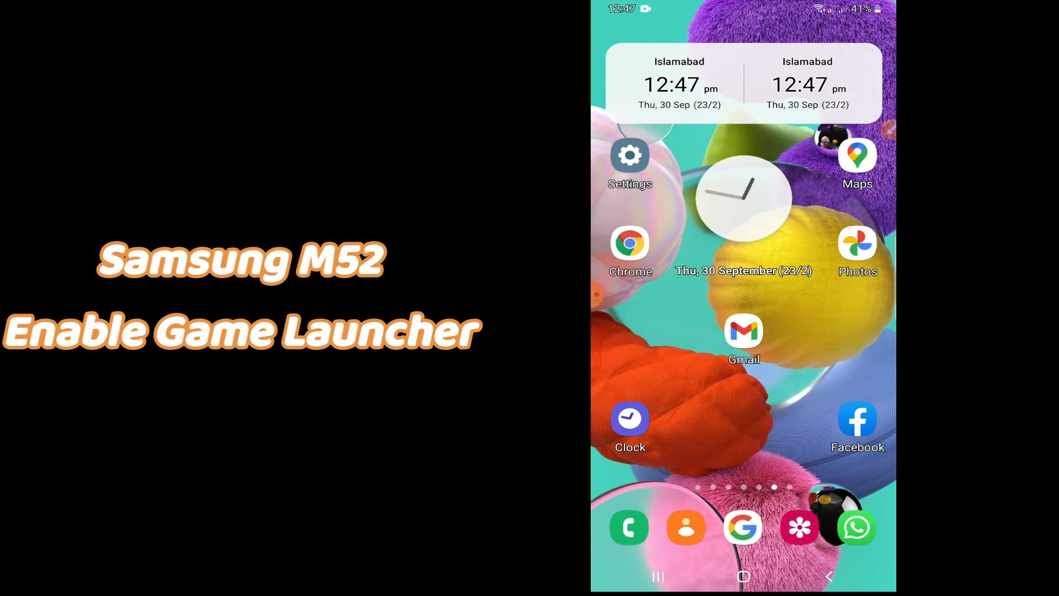
mouse_move(601, 253)
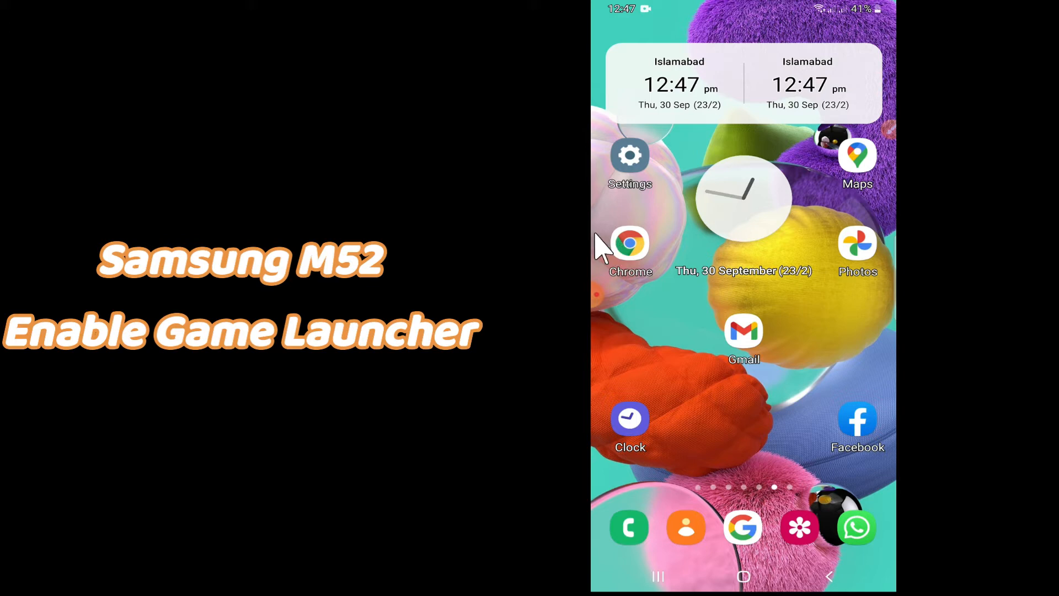